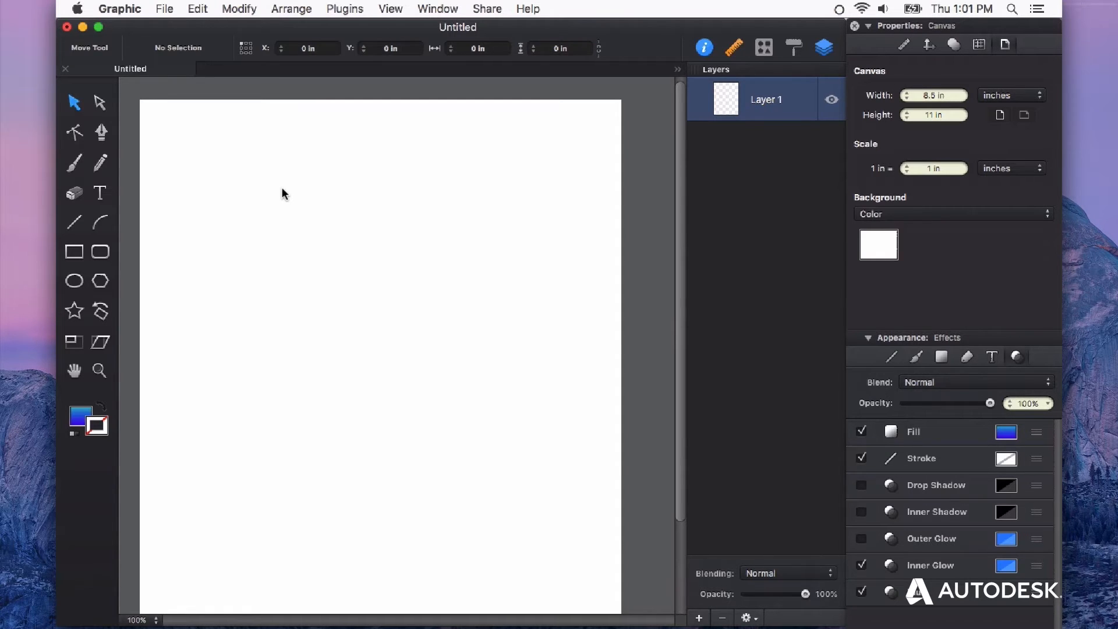
Step: Choose the Ellipse tool to draw the teal-to-blue gradient circle
{"action": "left_click", "coordinate": [75, 280]}
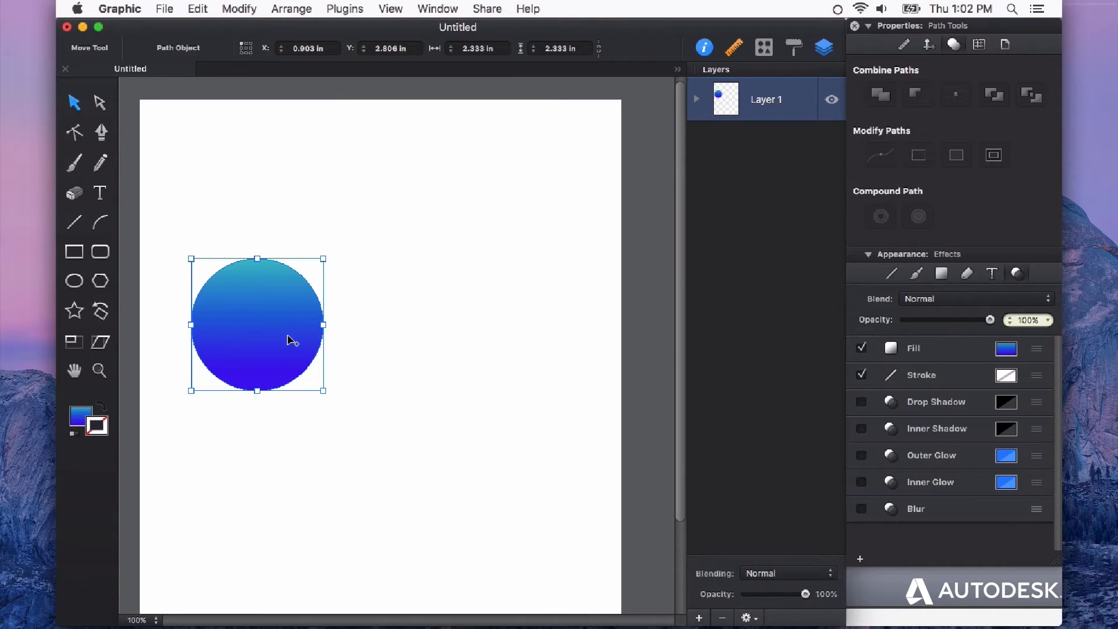
Step: Duplicate the circle to its right along the smart guide and select the original
{"action": "left_click_drag", "start_coordinate": [257, 325], "coordinate": [469, 325]}
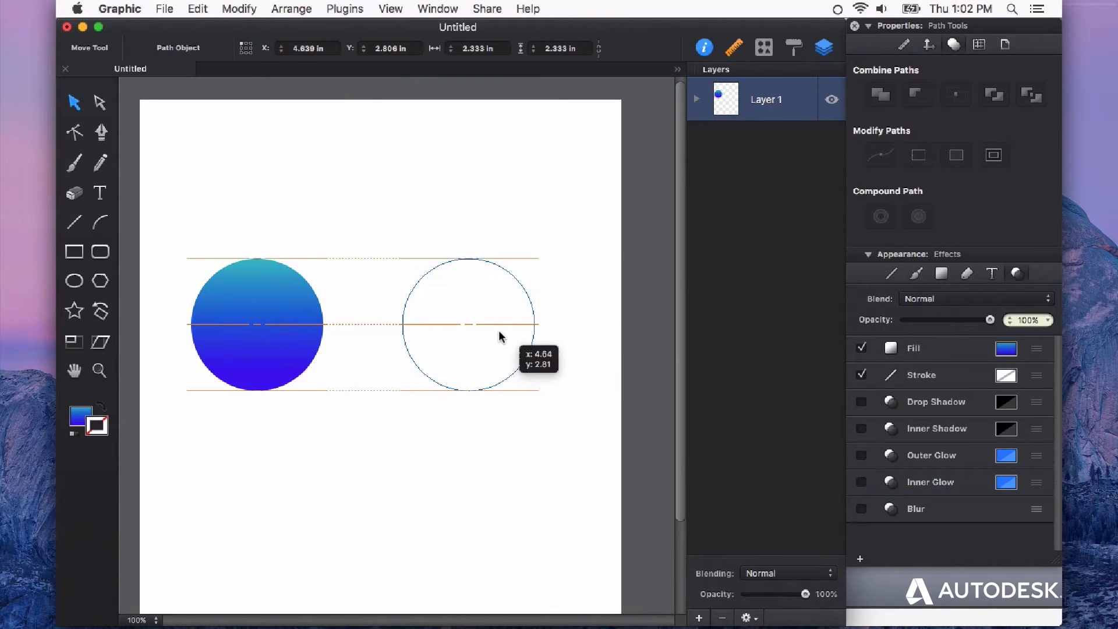
{"action": "left_click", "coordinate": [501, 336]}
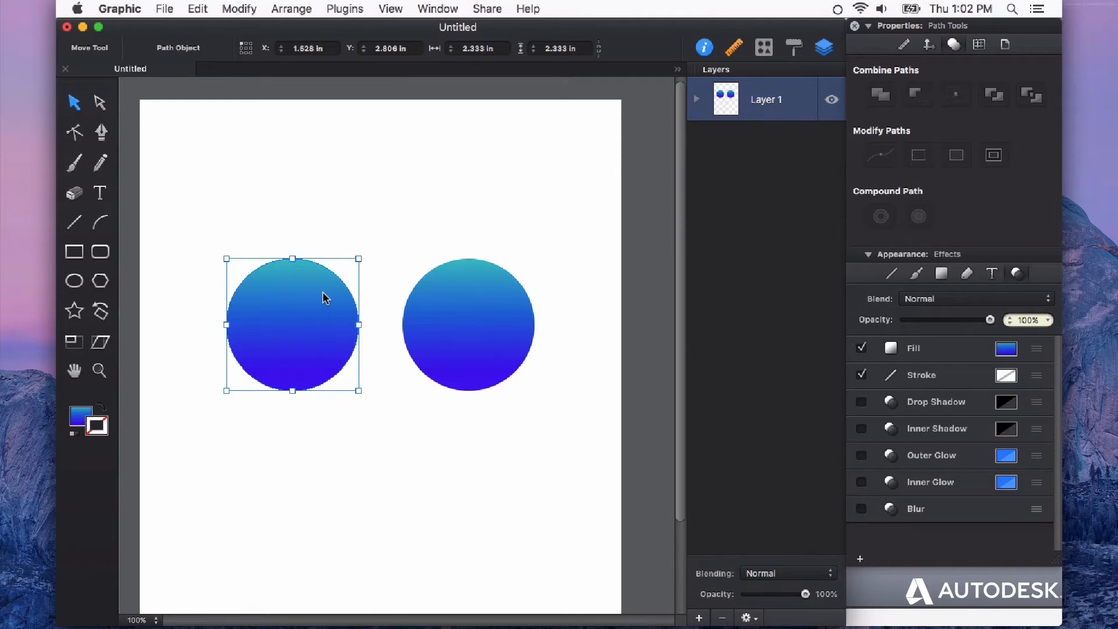
{"action": "mouse_move", "coordinate": [925, 424]}
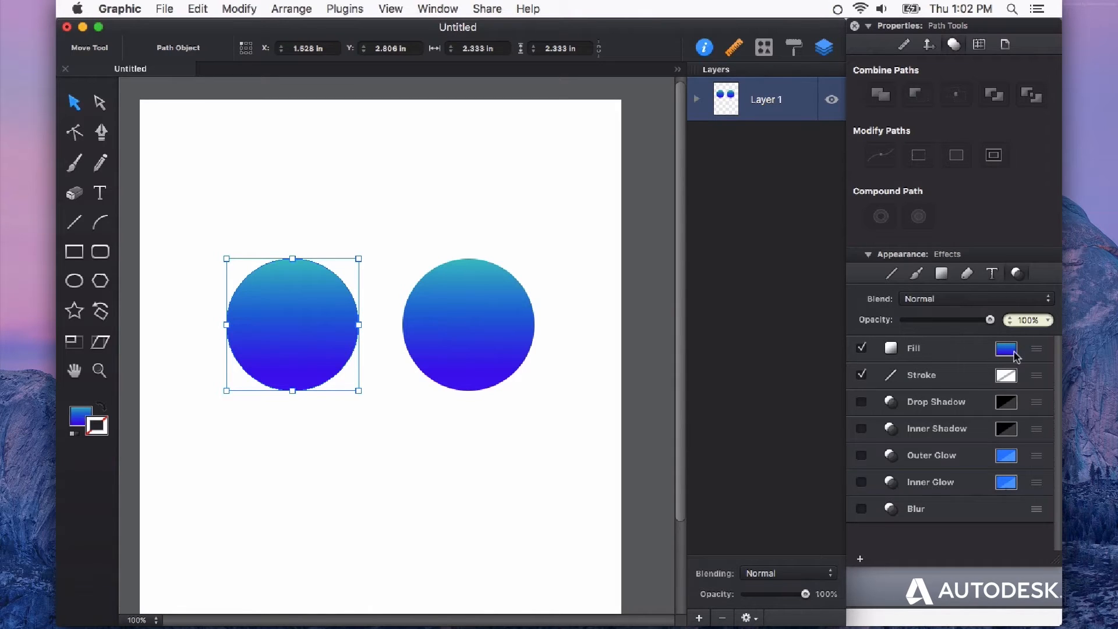
Step: Change the left circle's fill to a Radial Gradient with its bright centre moved toward the top
{"action": "left_click", "coordinate": [1006, 348]}
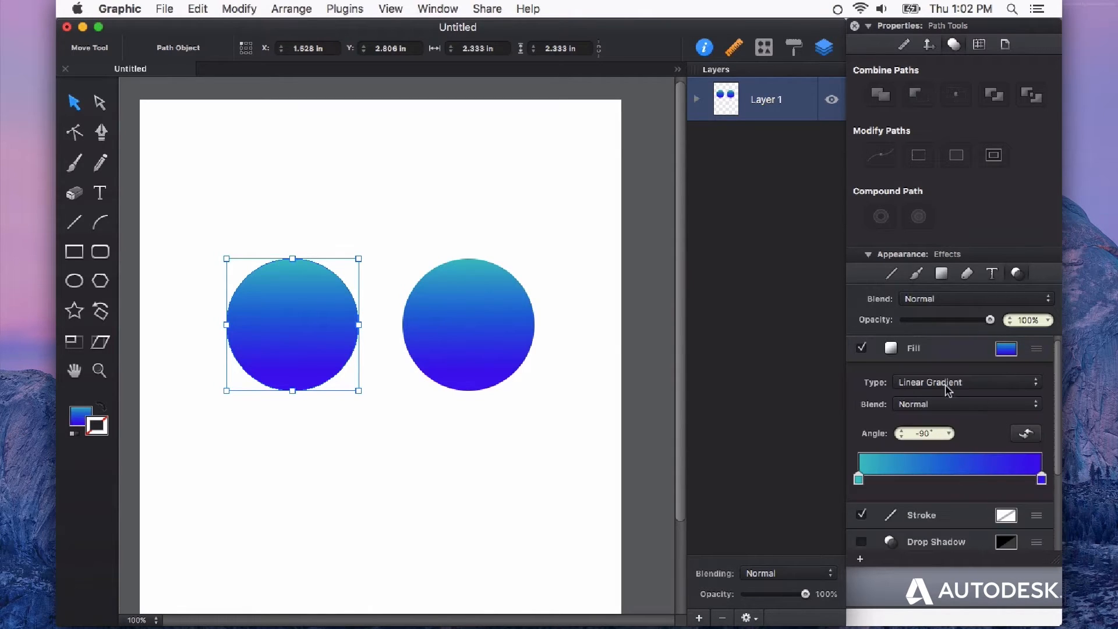
{"action": "left_click", "coordinate": [967, 382]}
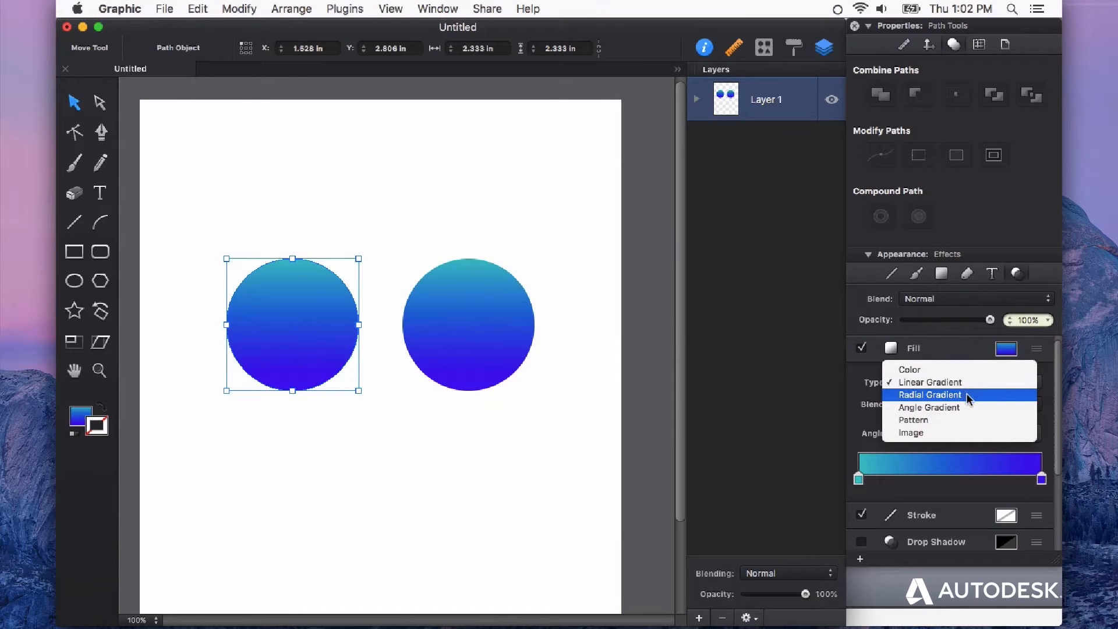
{"action": "left_click", "coordinate": [929, 395]}
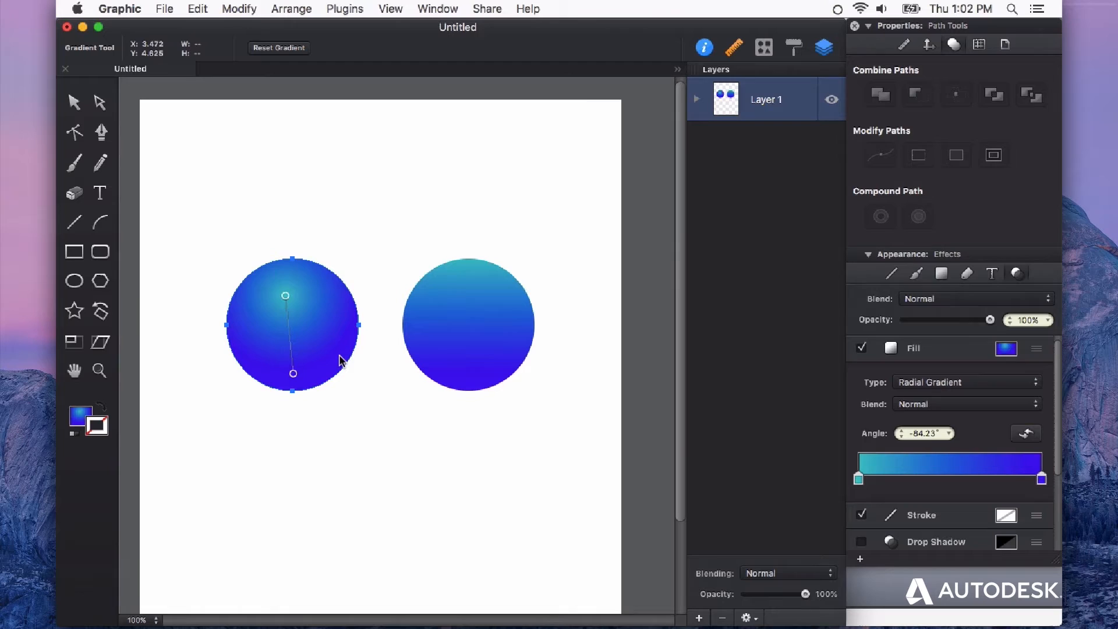
{"action": "mouse_move", "coordinate": [321, 381]}
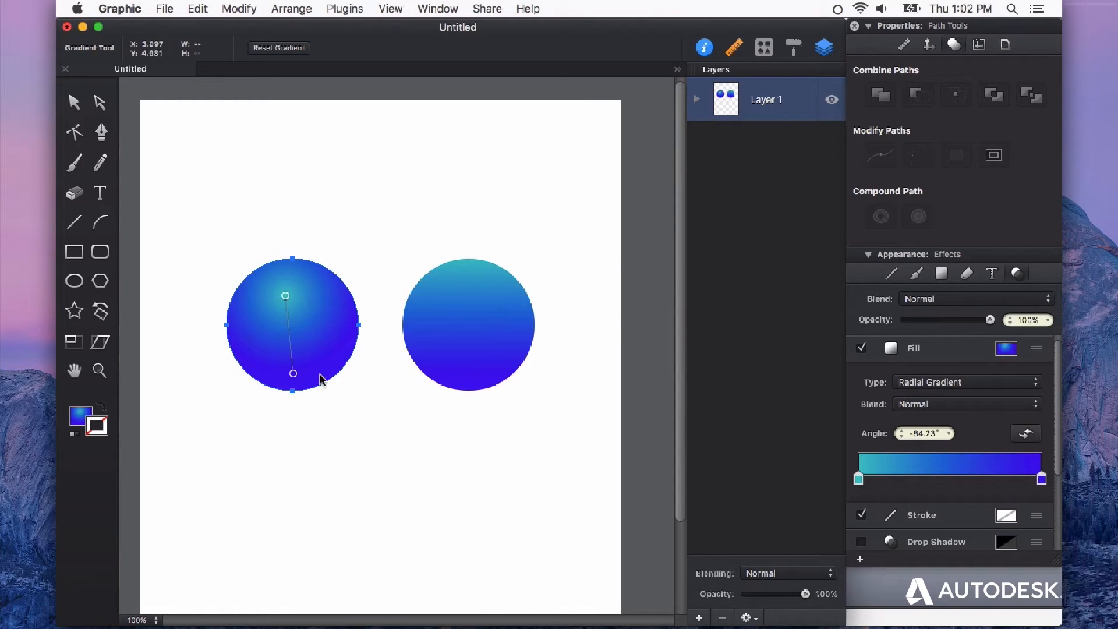
{"action": "left_click_drag", "start_coordinate": [292, 372], "coordinate": [311, 379]}
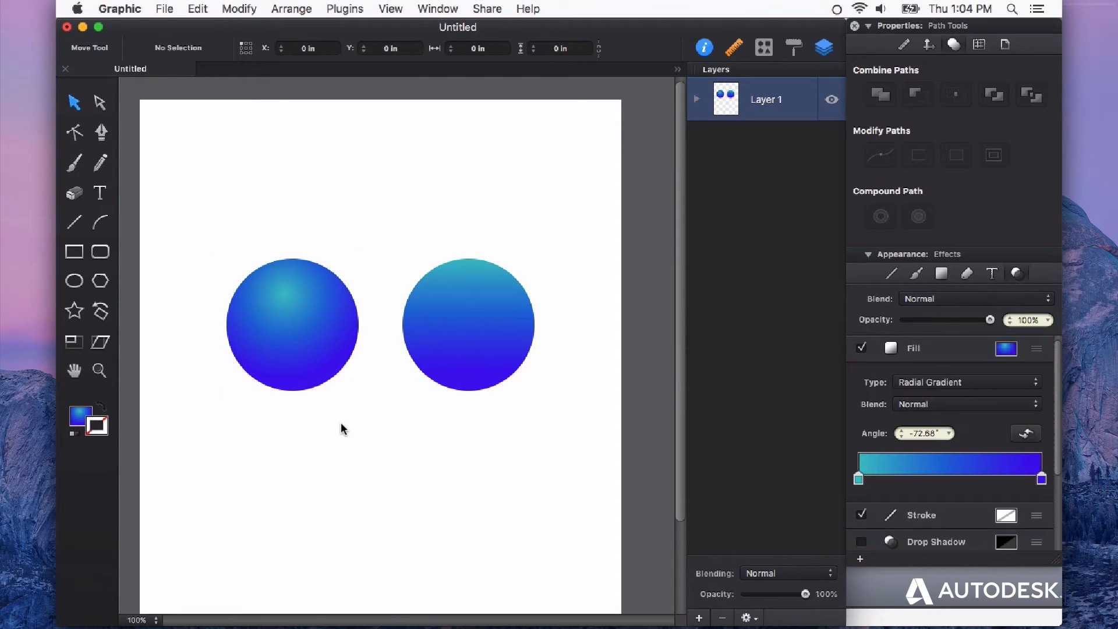
{"action": "mouse_move", "coordinate": [329, 379]}
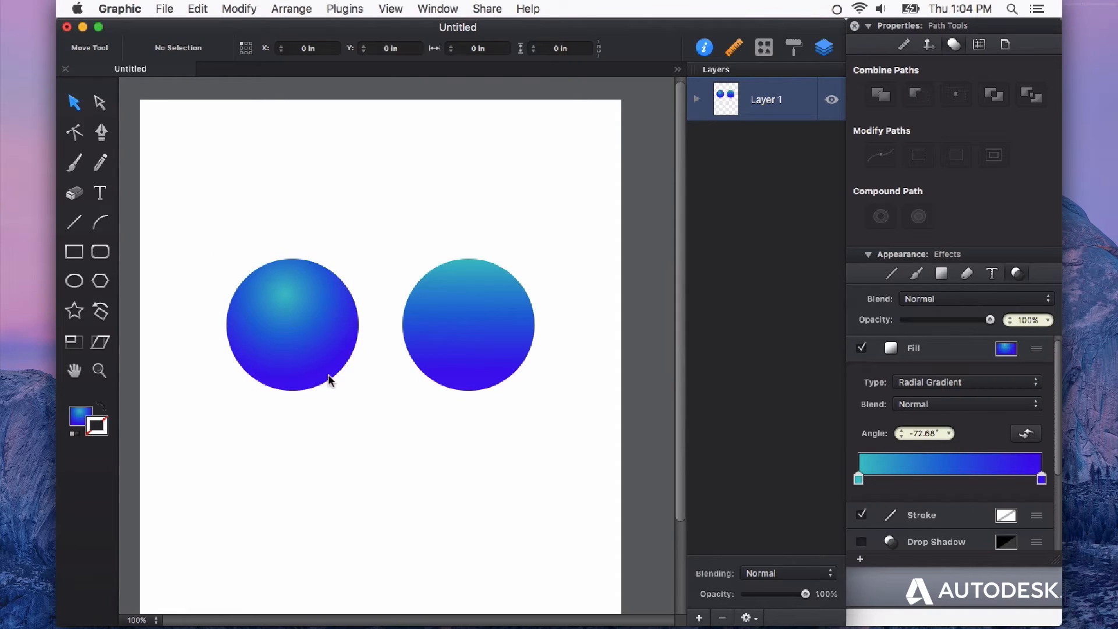
{"action": "mouse_move", "coordinate": [297, 389]}
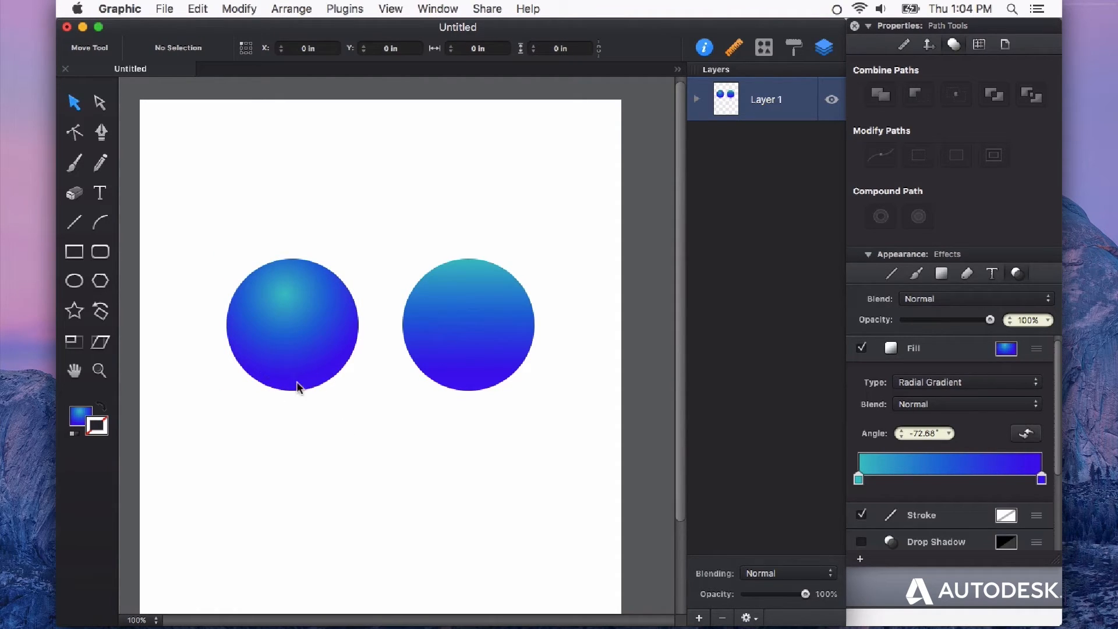
{"action": "mouse_move", "coordinate": [1041, 366]}
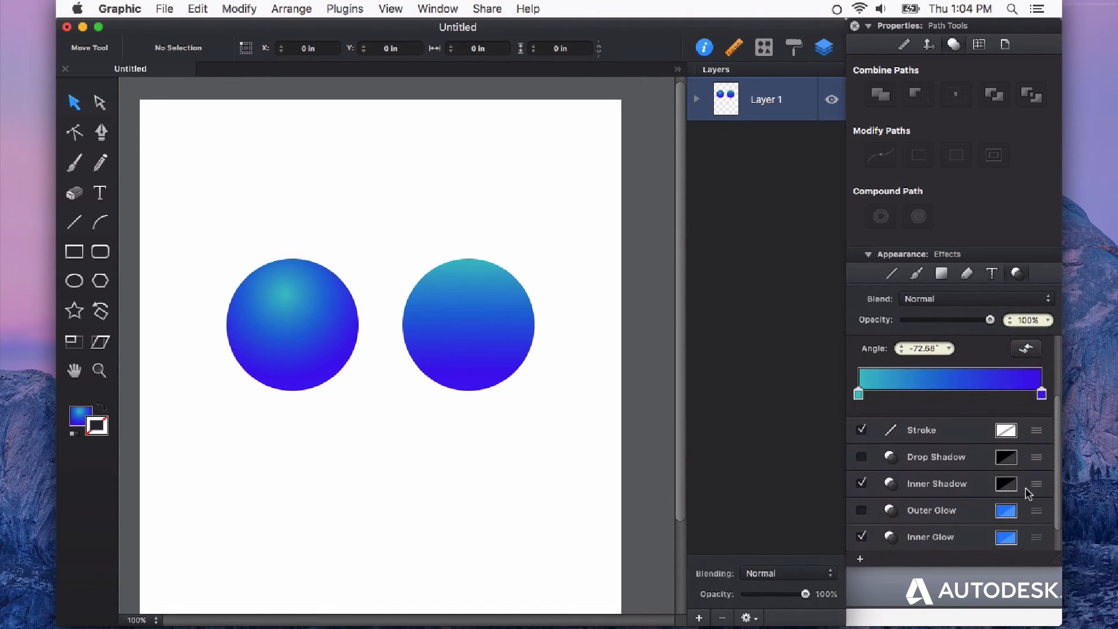
Step: Expand the Inner Shadow effect in the Appearance panel to reveal its offset and size settings
{"action": "left_click", "coordinate": [936, 483]}
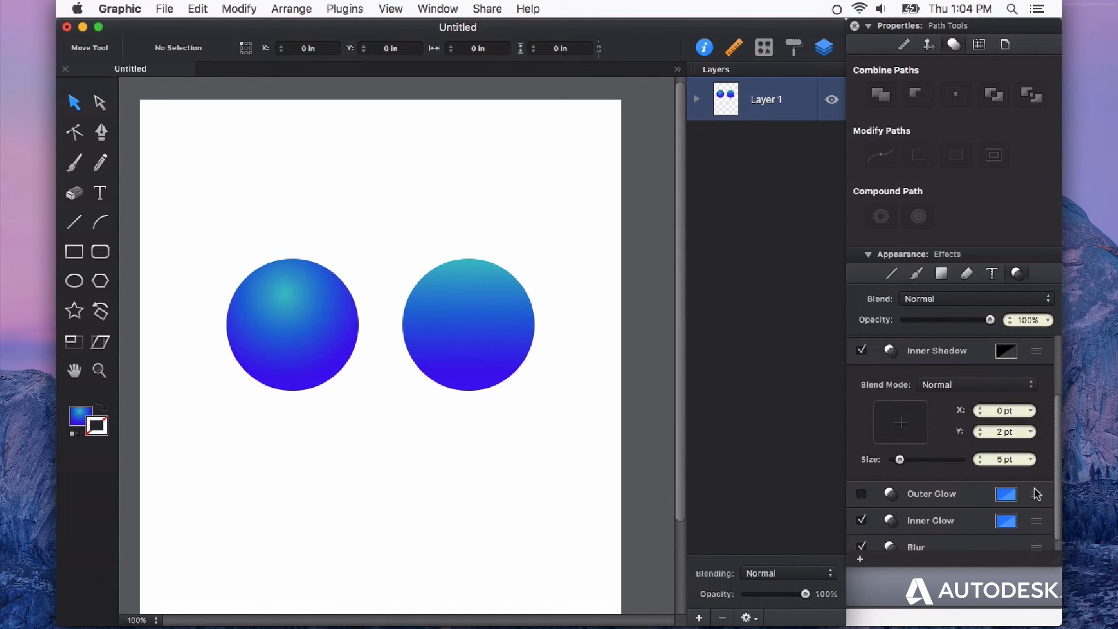
{"action": "mouse_move", "coordinate": [299, 325]}
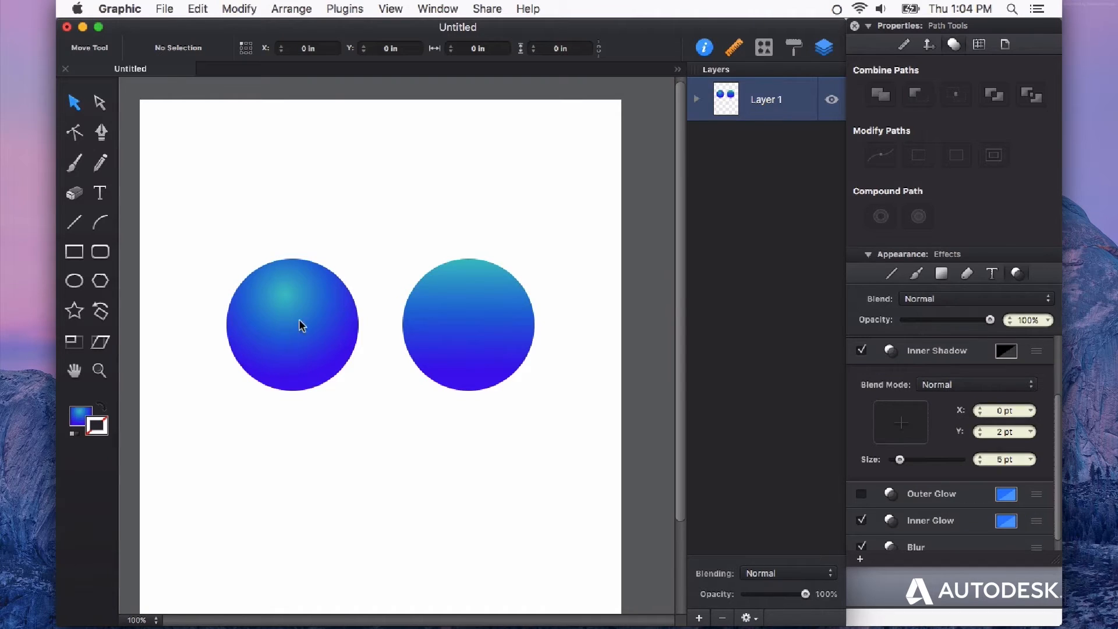
{"action": "mouse_move", "coordinate": [928, 449]}
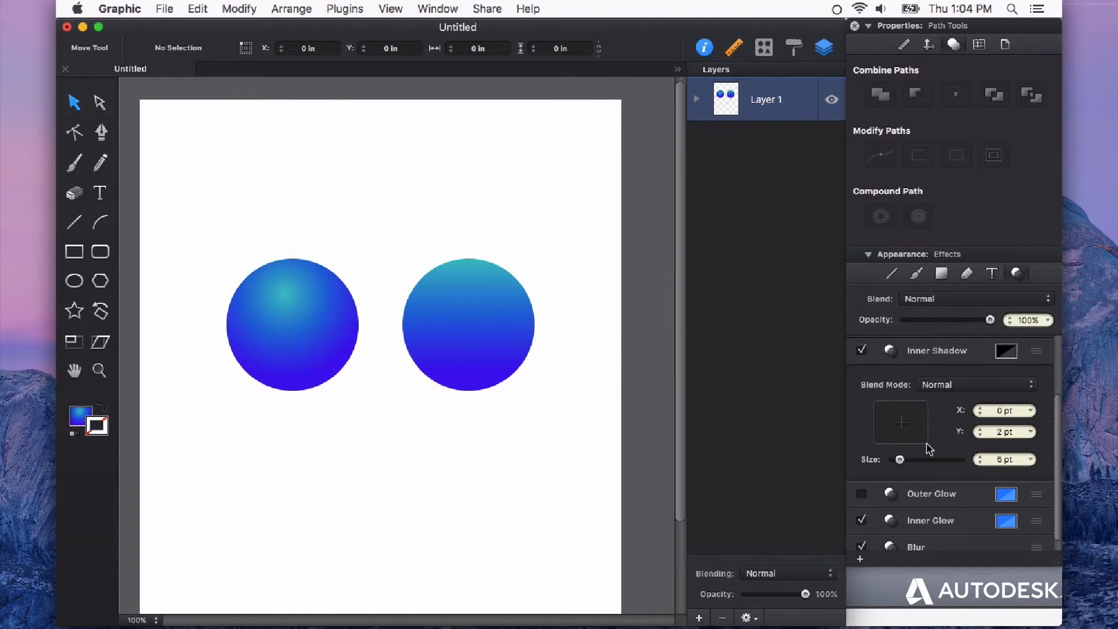
Step: Set the left circle's inner shadow size to 26 pt and its Y offset to -12 pt
{"action": "left_click", "coordinate": [292, 321]}
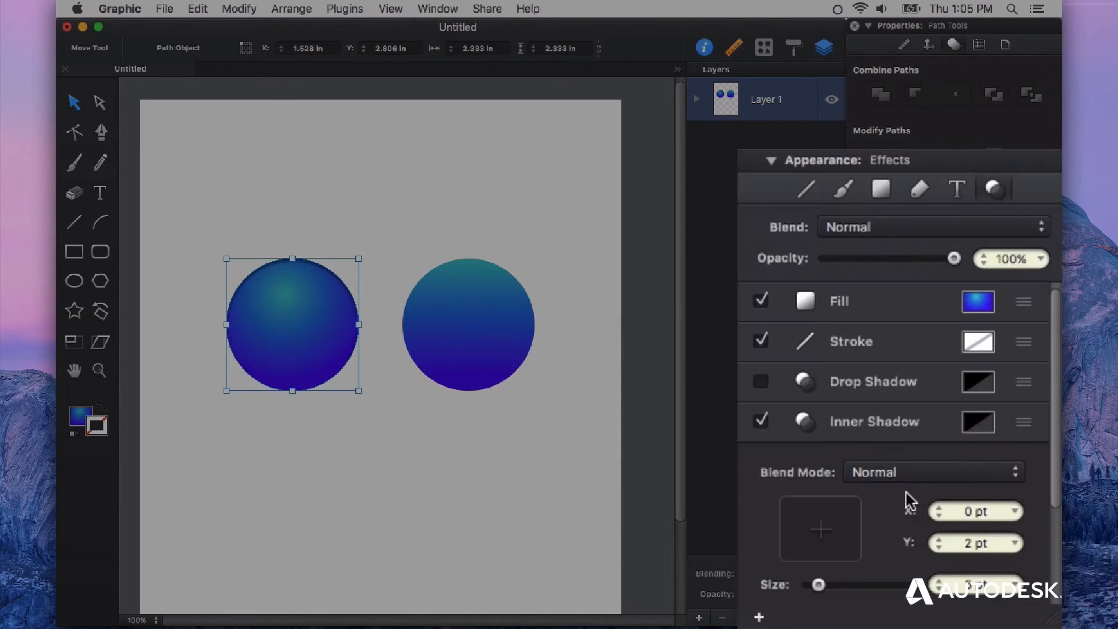
{"action": "left_click_drag", "start_coordinate": [818, 584], "coordinate": [834, 584]}
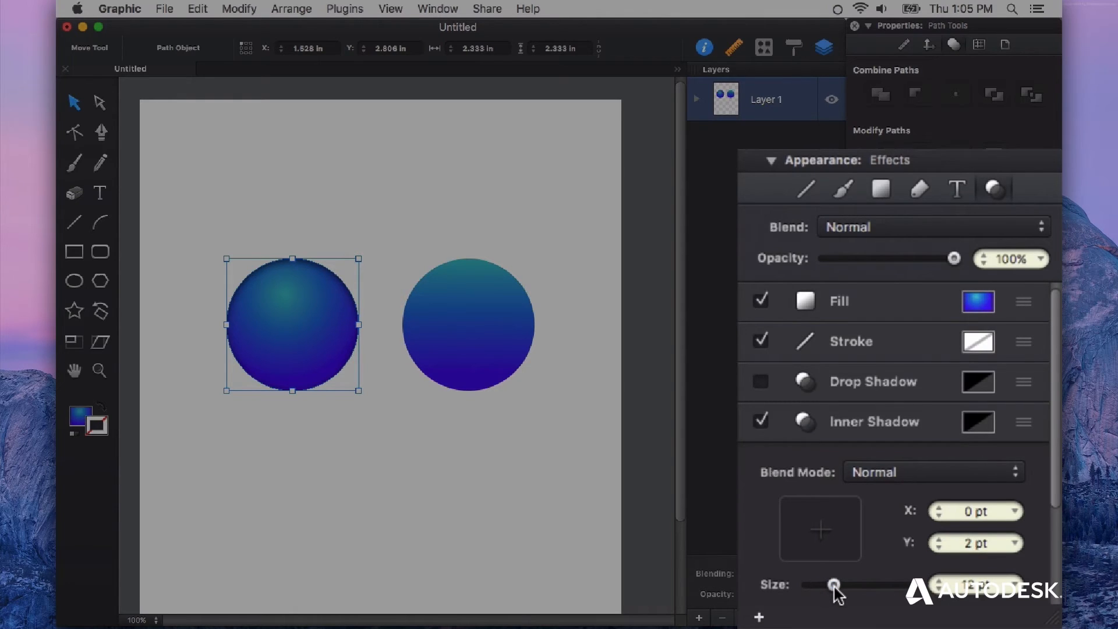
{"action": "left_click_drag", "start_coordinate": [834, 585], "coordinate": [863, 585]}
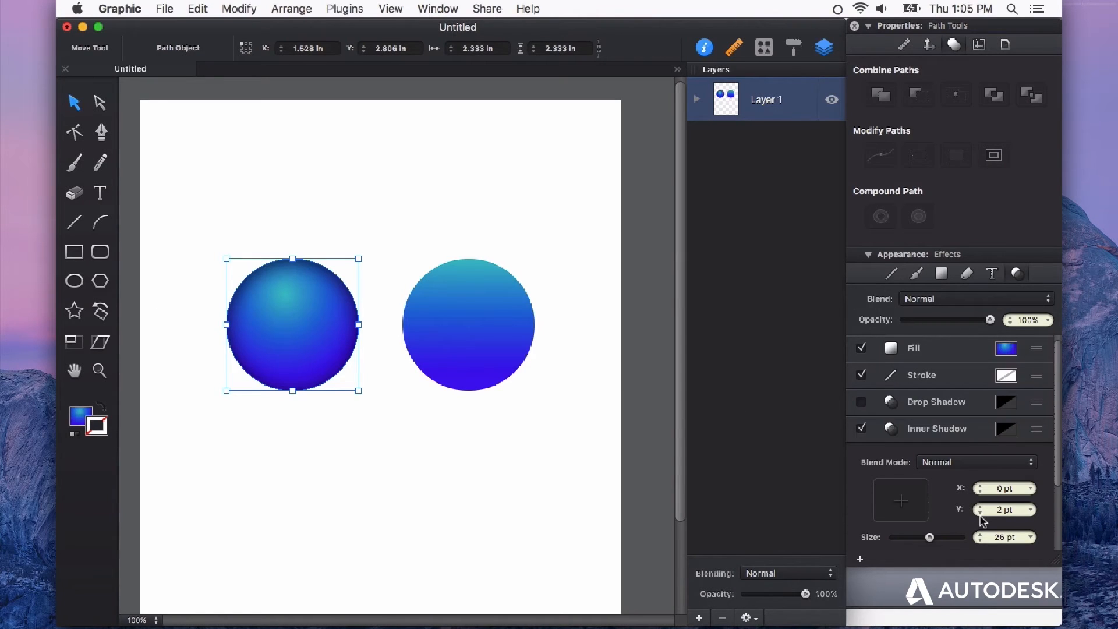
{"action": "left_click", "coordinate": [984, 505]}
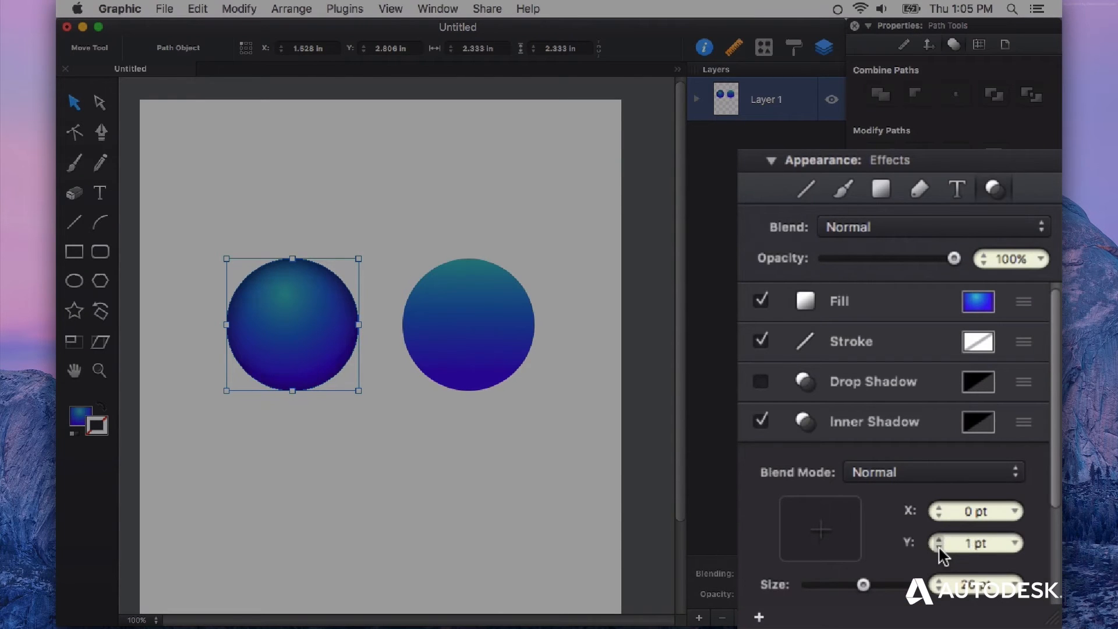
{"action": "left_click", "coordinate": [937, 547]}
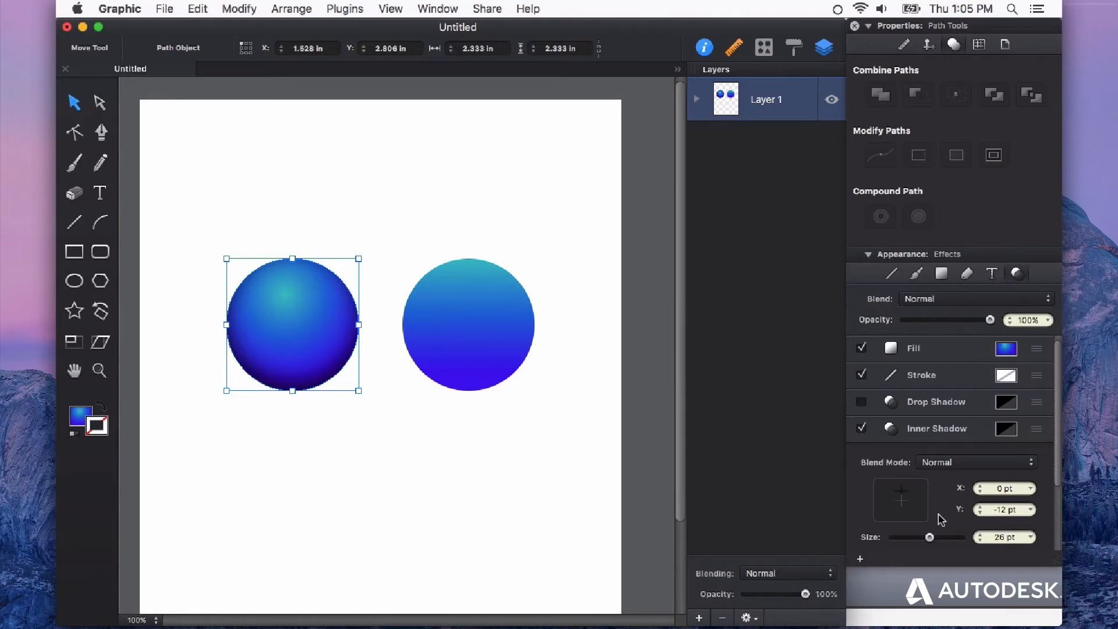
Step: Colour the inner shadow teal, set its X offset to -11 pt, and reselect the circle
{"action": "left_click", "coordinate": [1006, 429]}
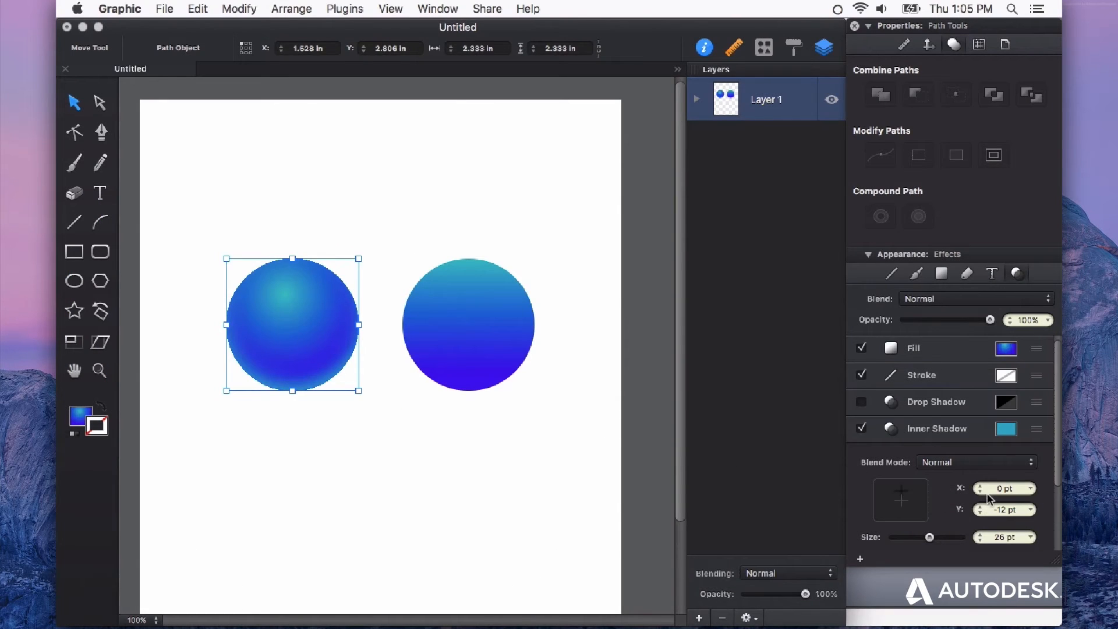
{"action": "left_click", "coordinate": [980, 492]}
{"action": "type", "text": "-11"}
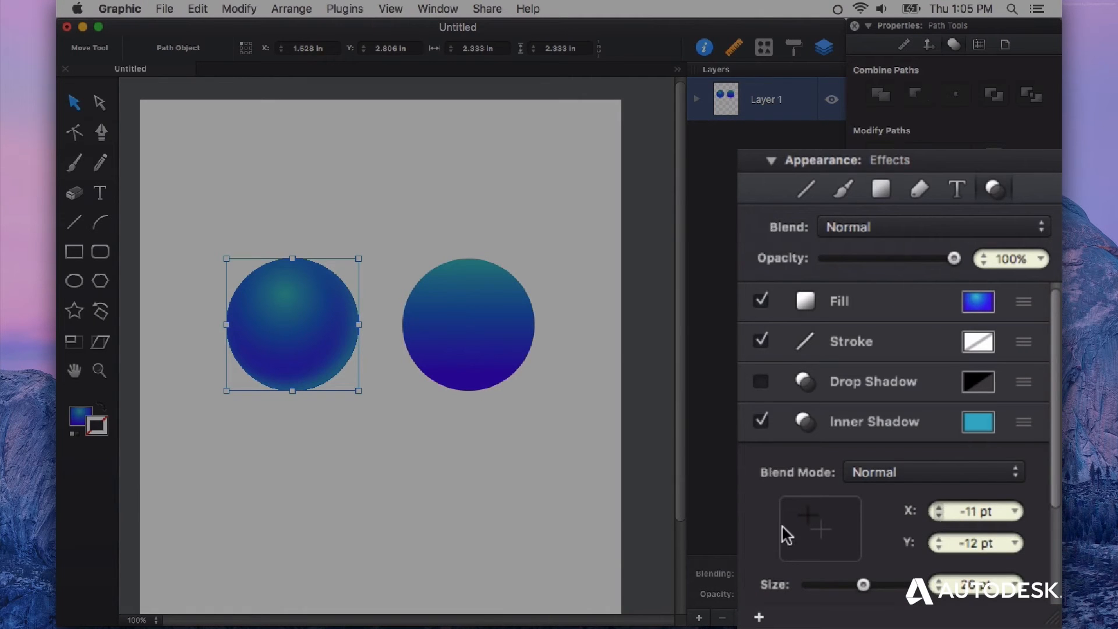
{"action": "left_click", "coordinate": [396, 538]}
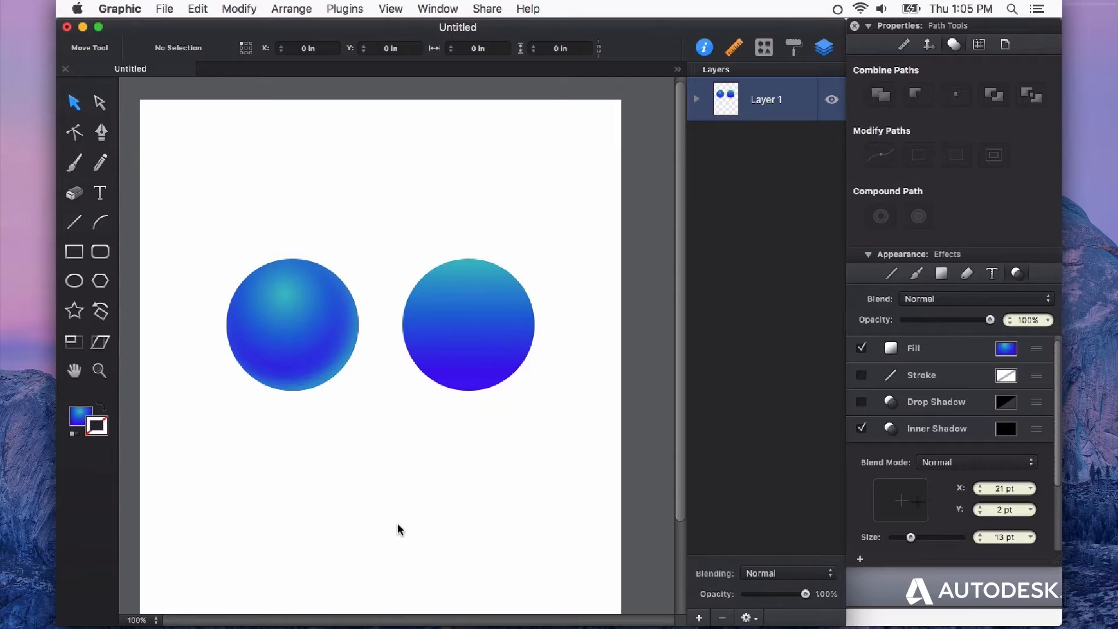
{"action": "mouse_move", "coordinate": [312, 385]}
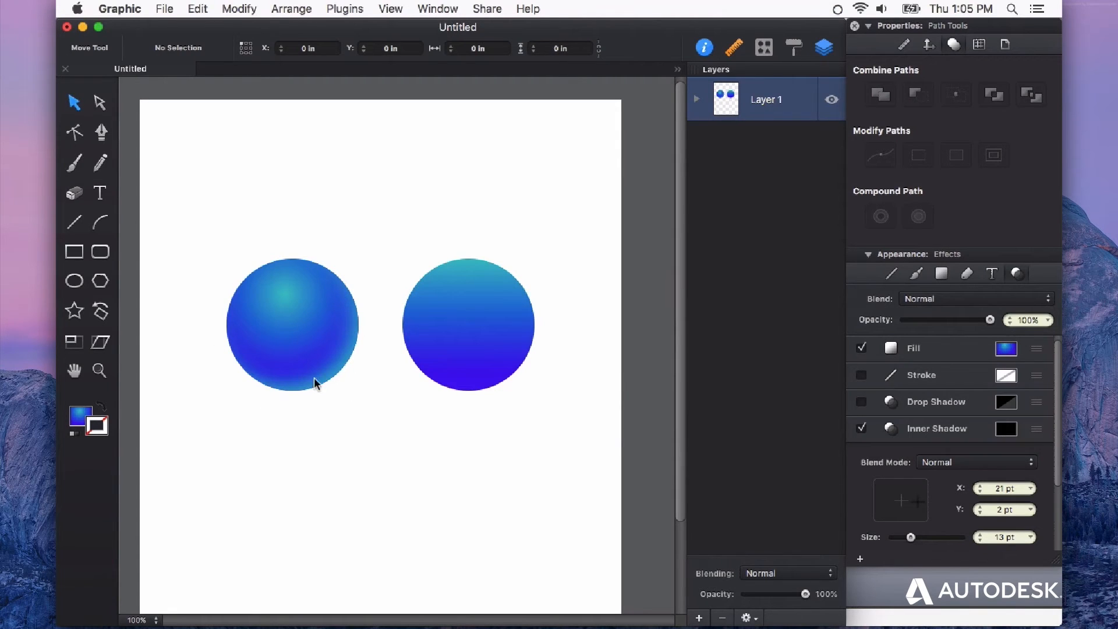
{"action": "mouse_move", "coordinate": [510, 340]}
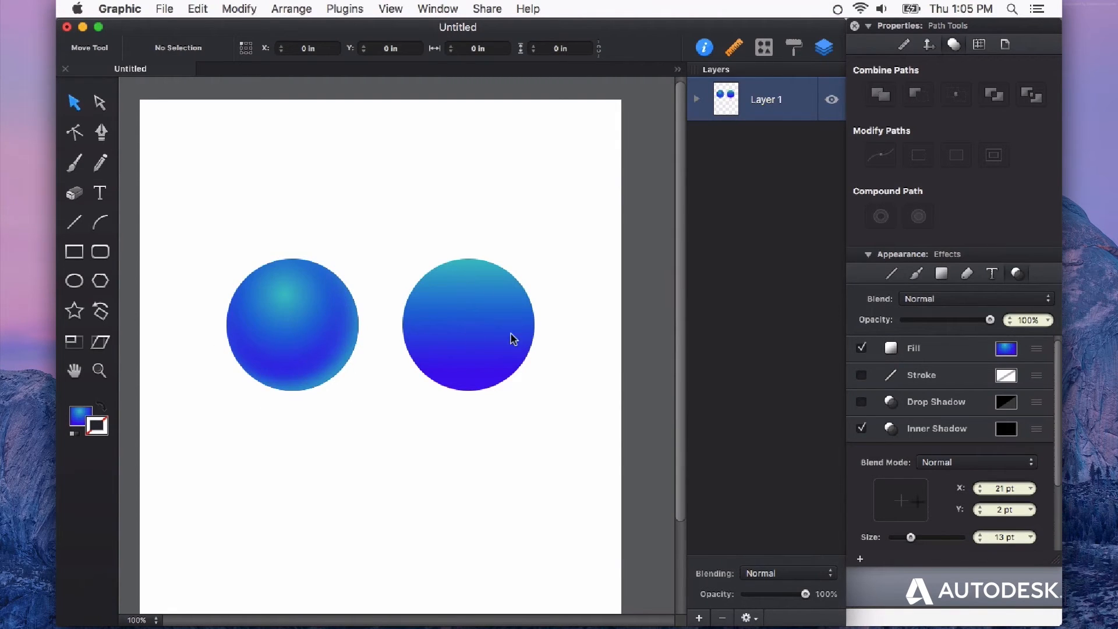
{"action": "left_click", "coordinate": [269, 342]}
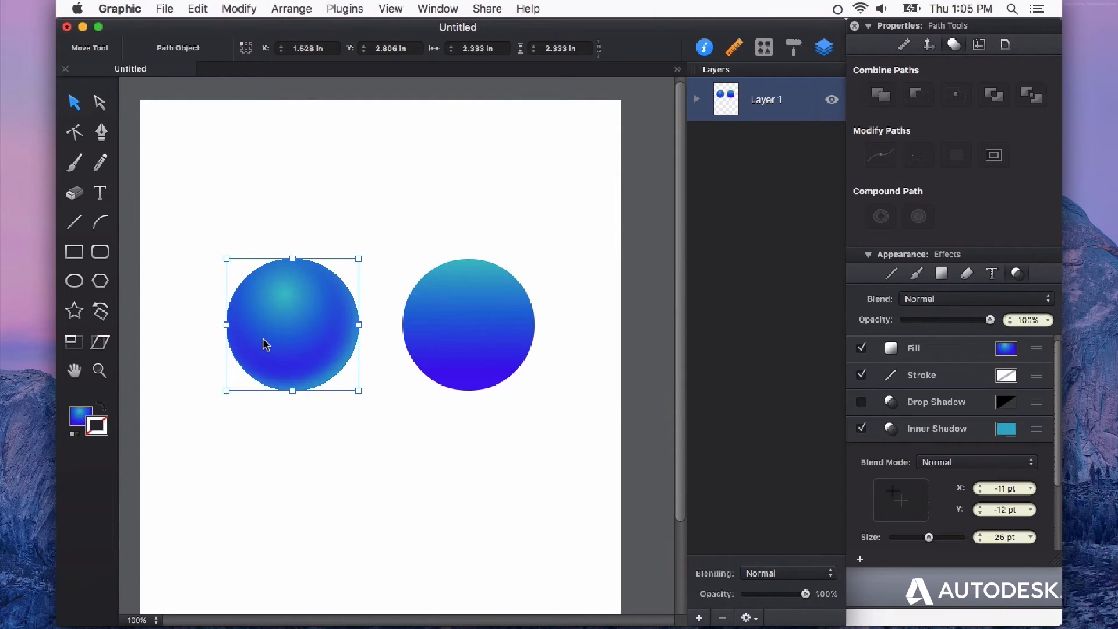
Step: Copy the left sphere's style via Edit > Copy Style for pasting onto the right circle
{"action": "left_click", "coordinate": [467, 327]}
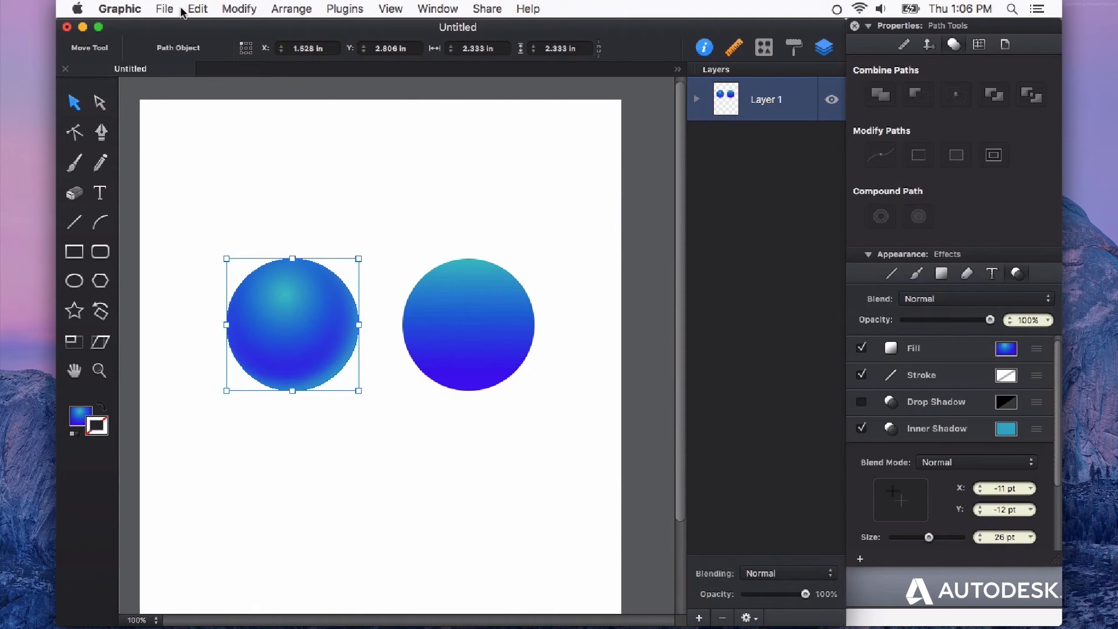
{"action": "left_click", "coordinate": [197, 9]}
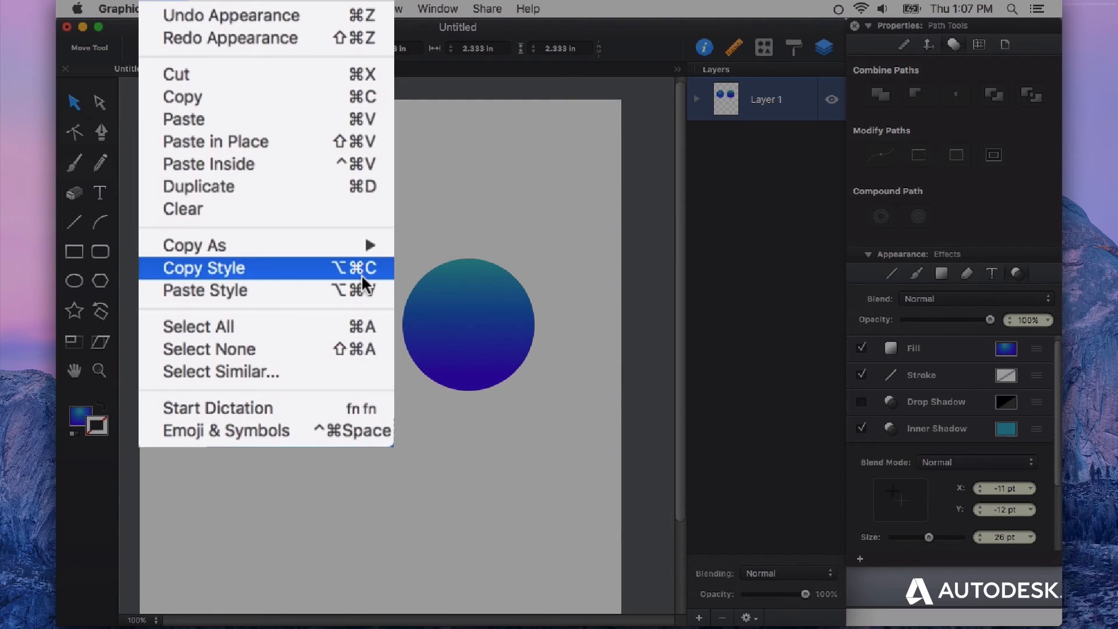
{"action": "left_click", "coordinate": [203, 268]}
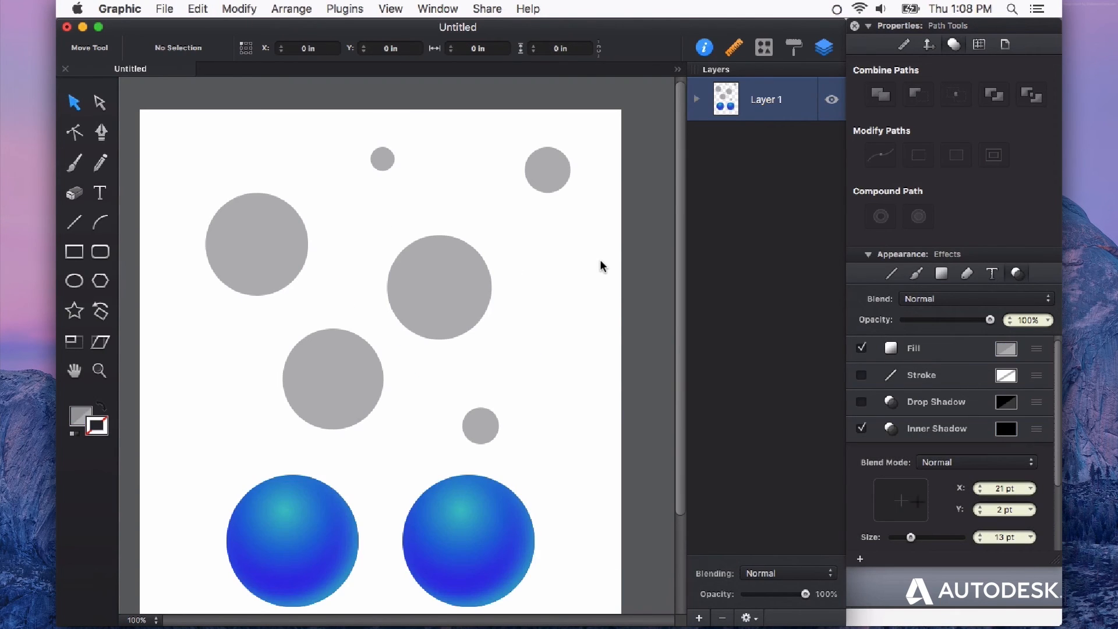
{"action": "mouse_move", "coordinate": [640, 100]}
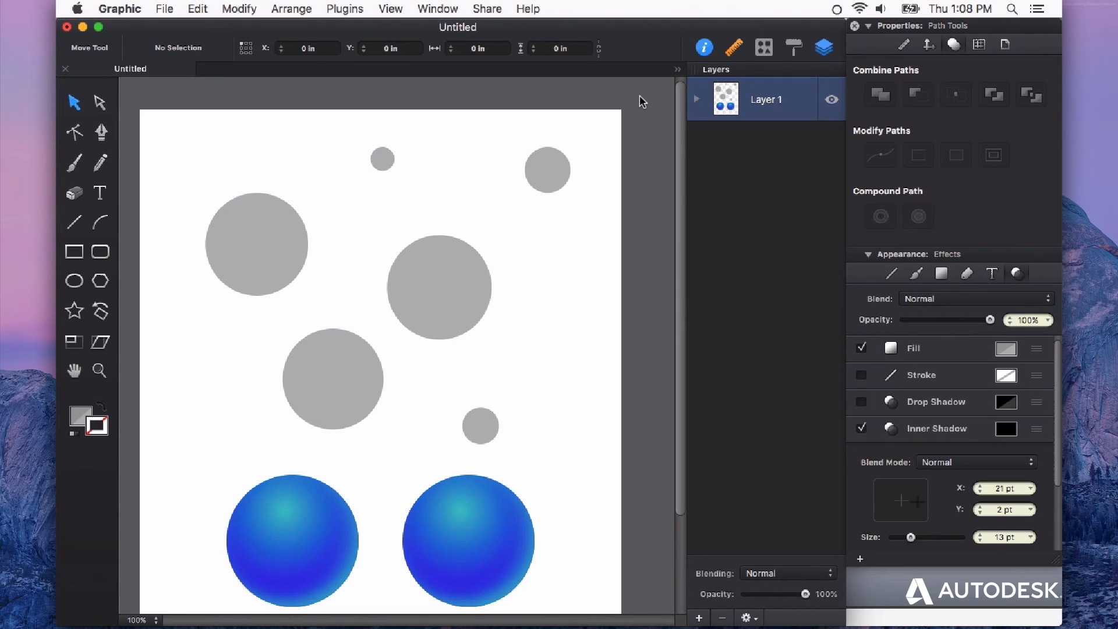